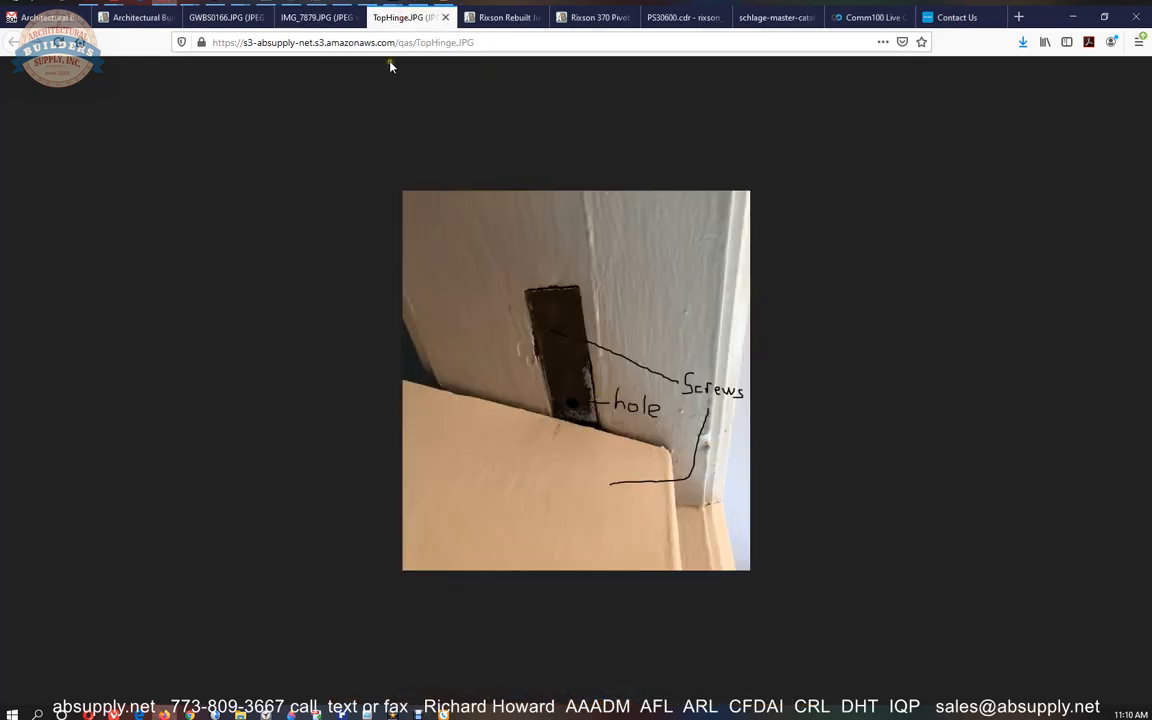
View the customer's full white paneled door photo, then move on to the next tab.
left_click(224, 16)
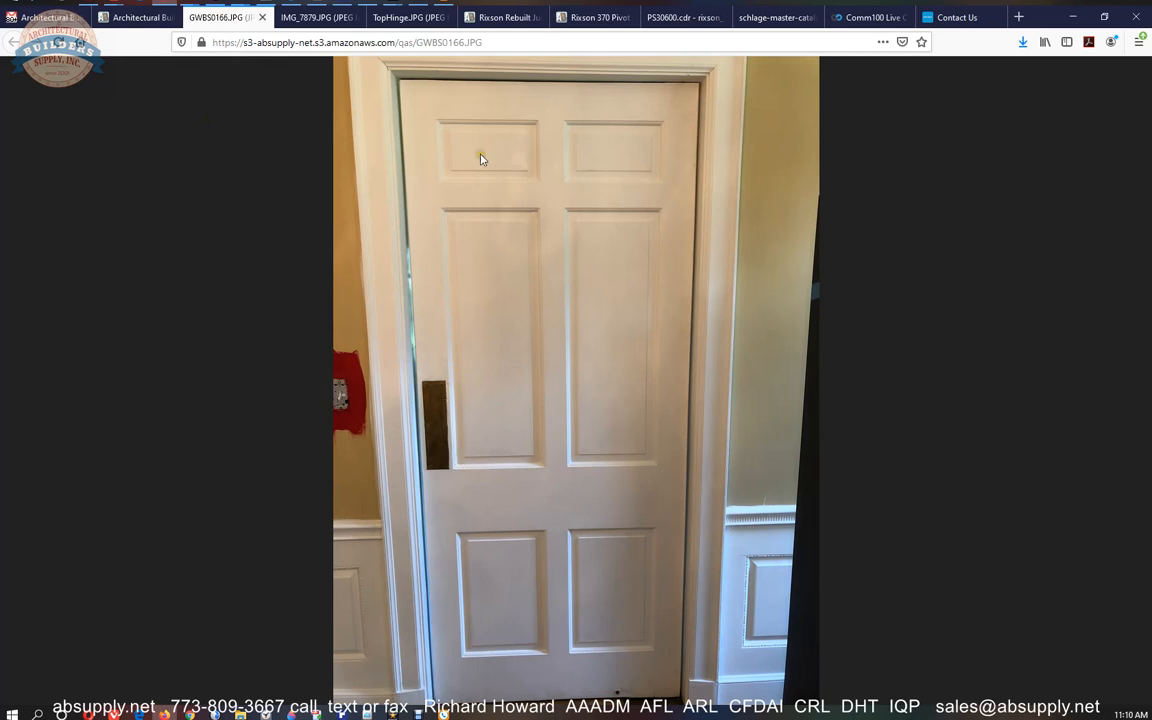
left_click(500, 16)
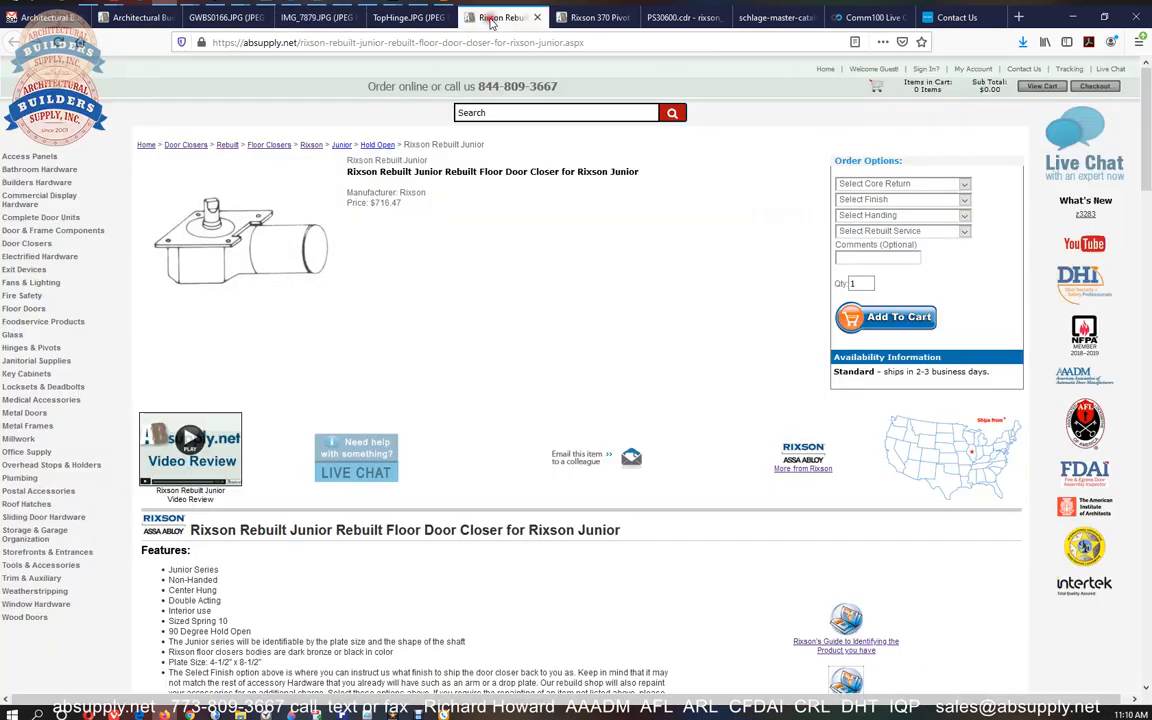
Scroll the Rixson Rebuilt Junior closer page down to its Features list.
scroll("down", 3)
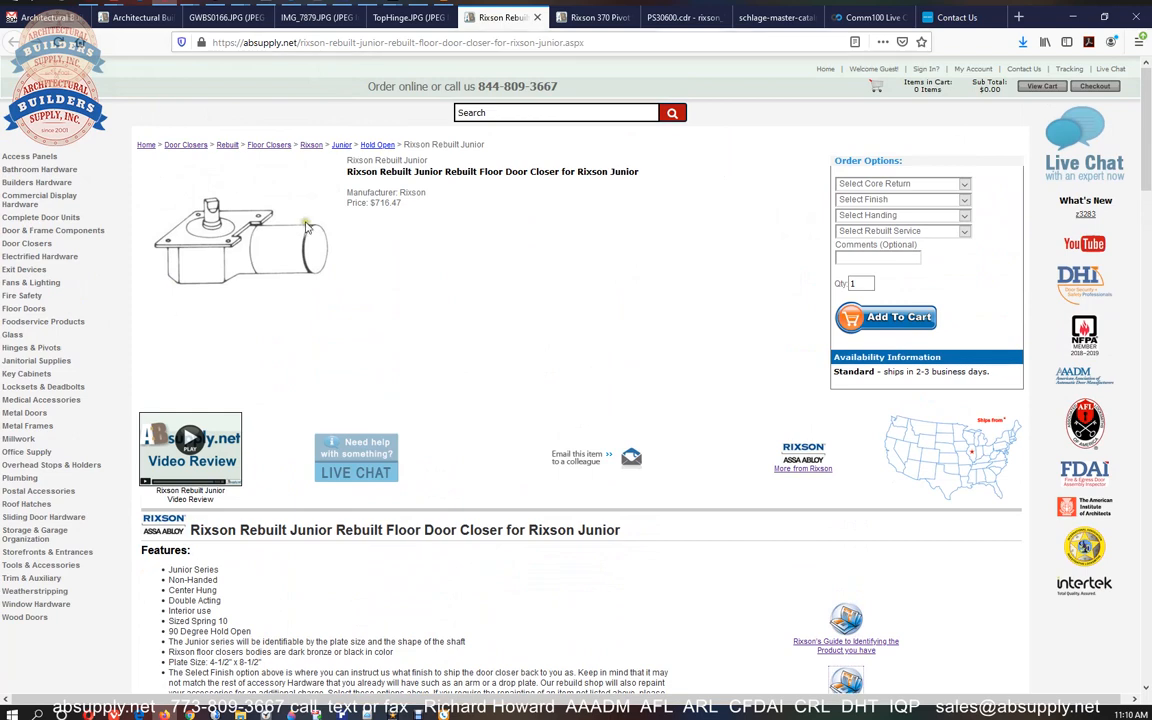
mouse_move(624, 374)
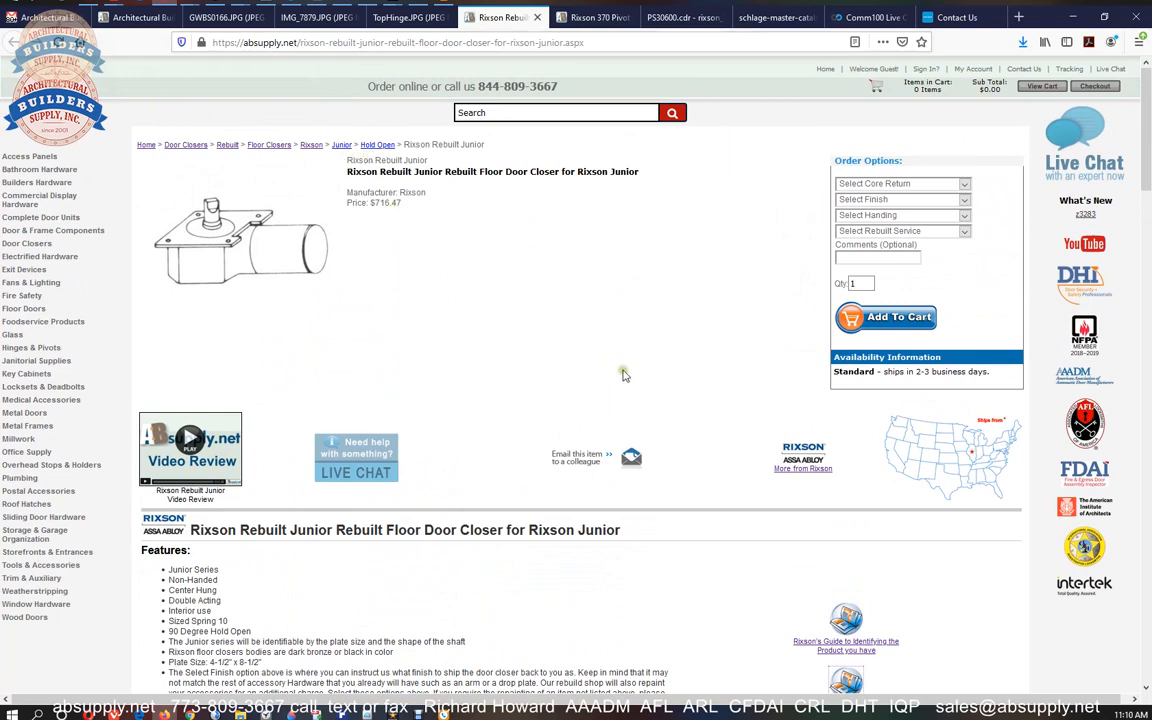
scroll("down", 3)
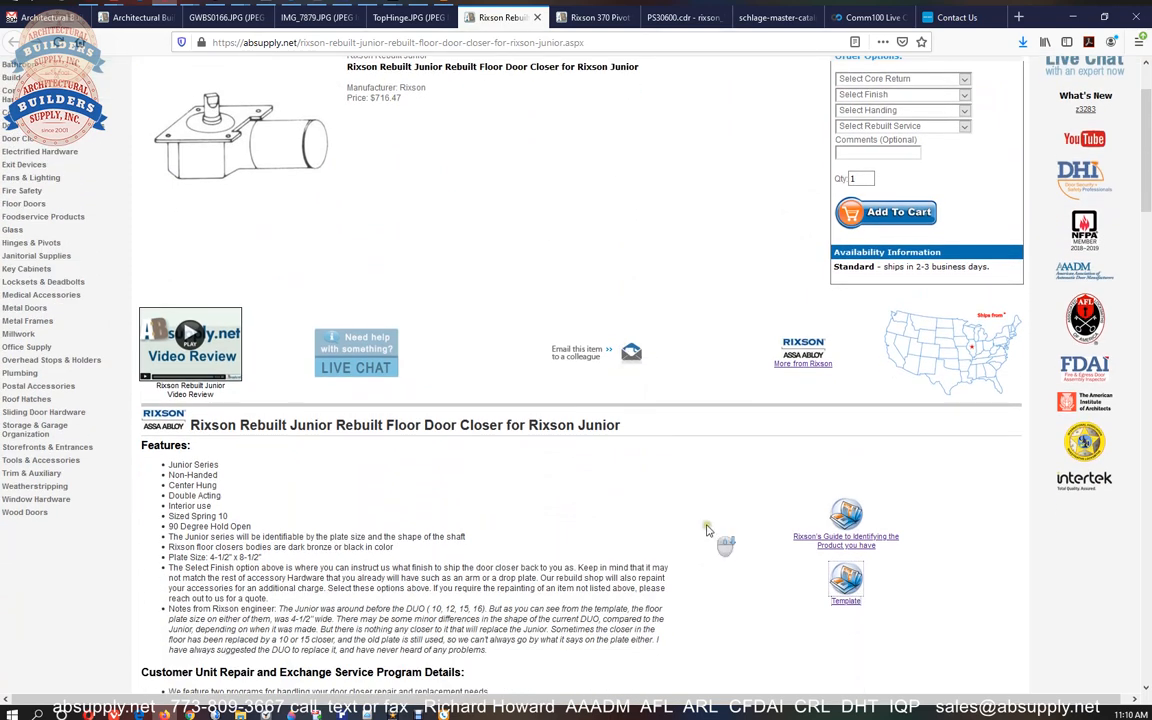
scroll("down", 3)
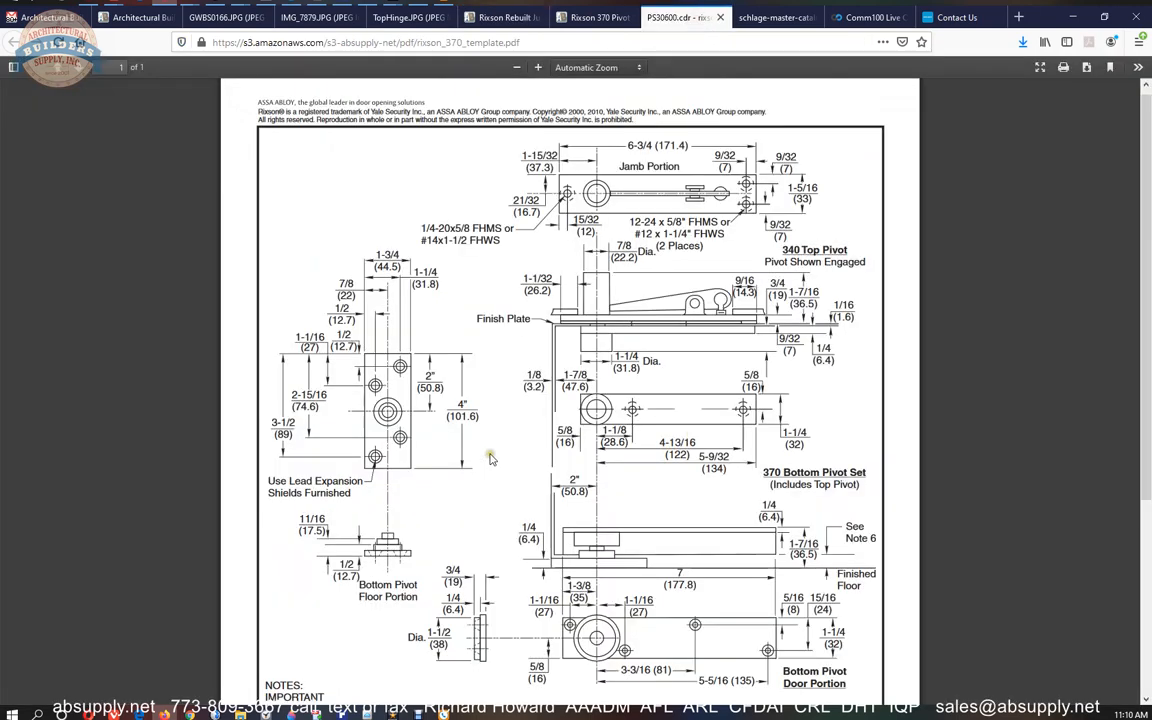
mouse_move(548, 446)
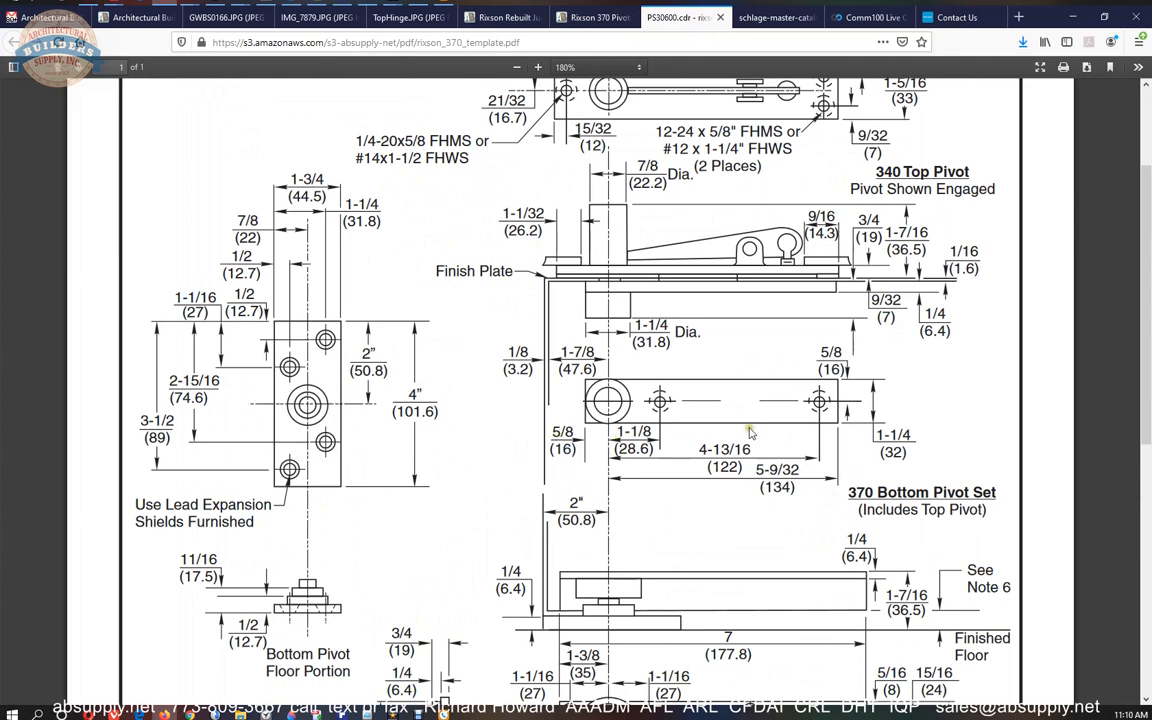
Zoom into the Rixson 370 pivot template drawing, then switch to the 370 Pivot Set page.
left_click(536, 68)
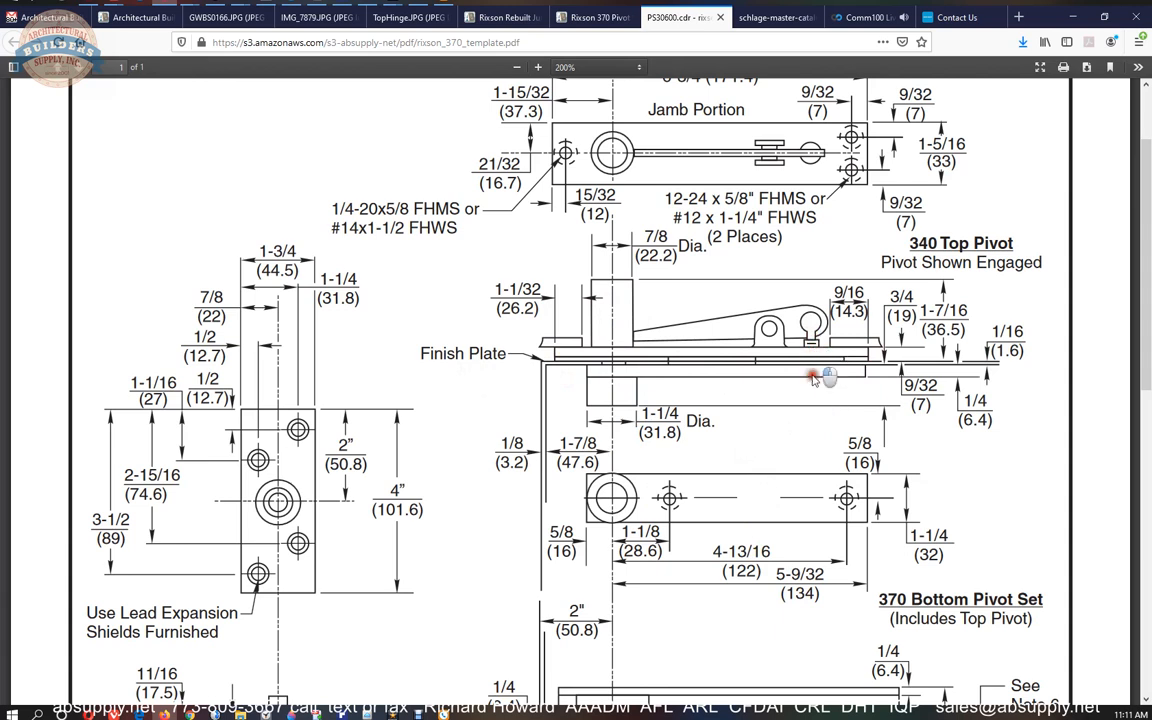
mouse_move(812, 348)
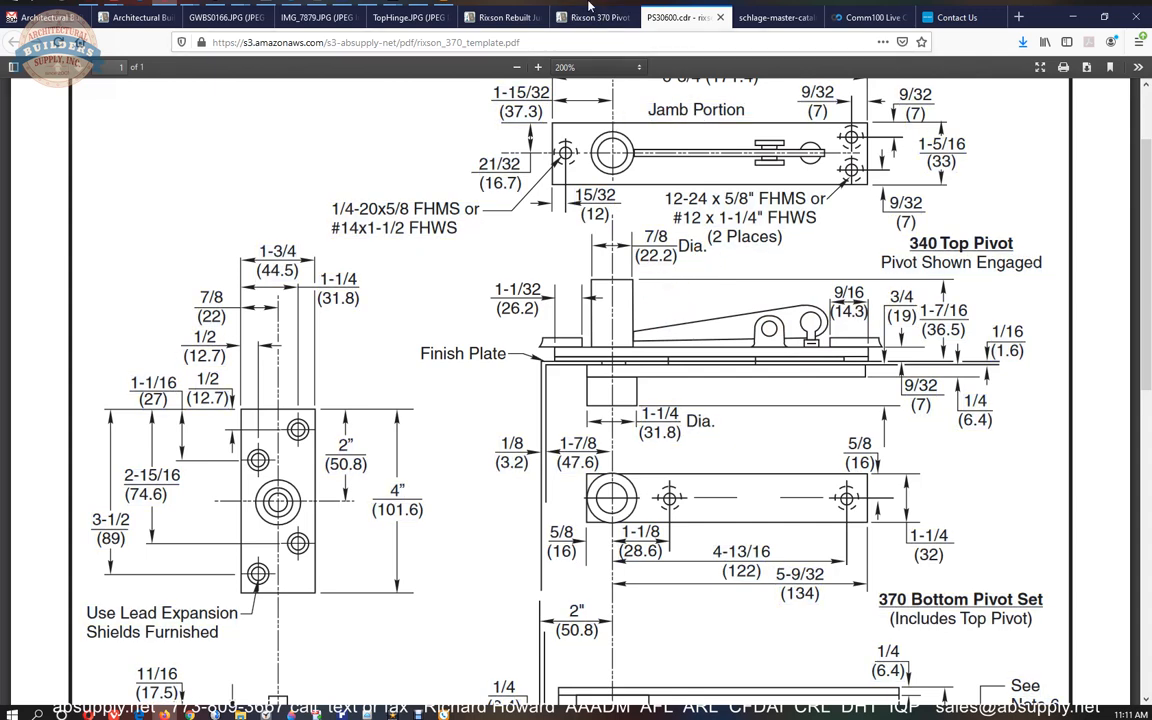
left_click(580, 16)
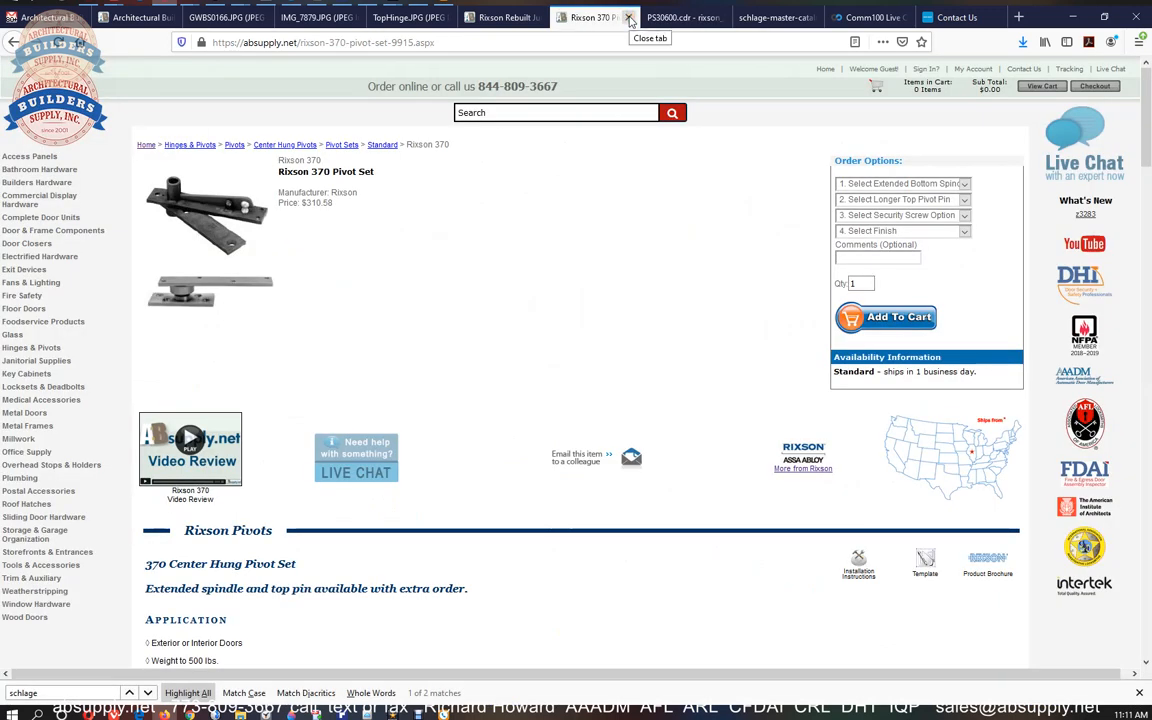
Close the Rixson 370 Pivot Set tab and show the vintage Duo Junior template PDF.
left_click(584, 16)
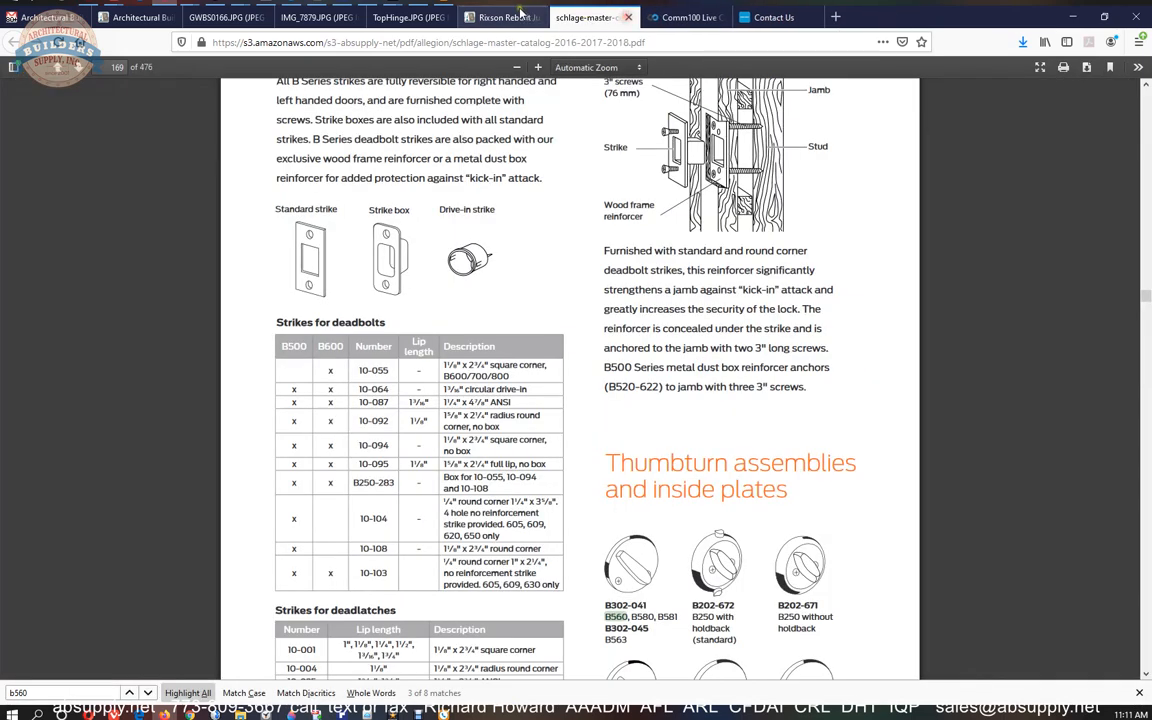
left_click(650, 16)
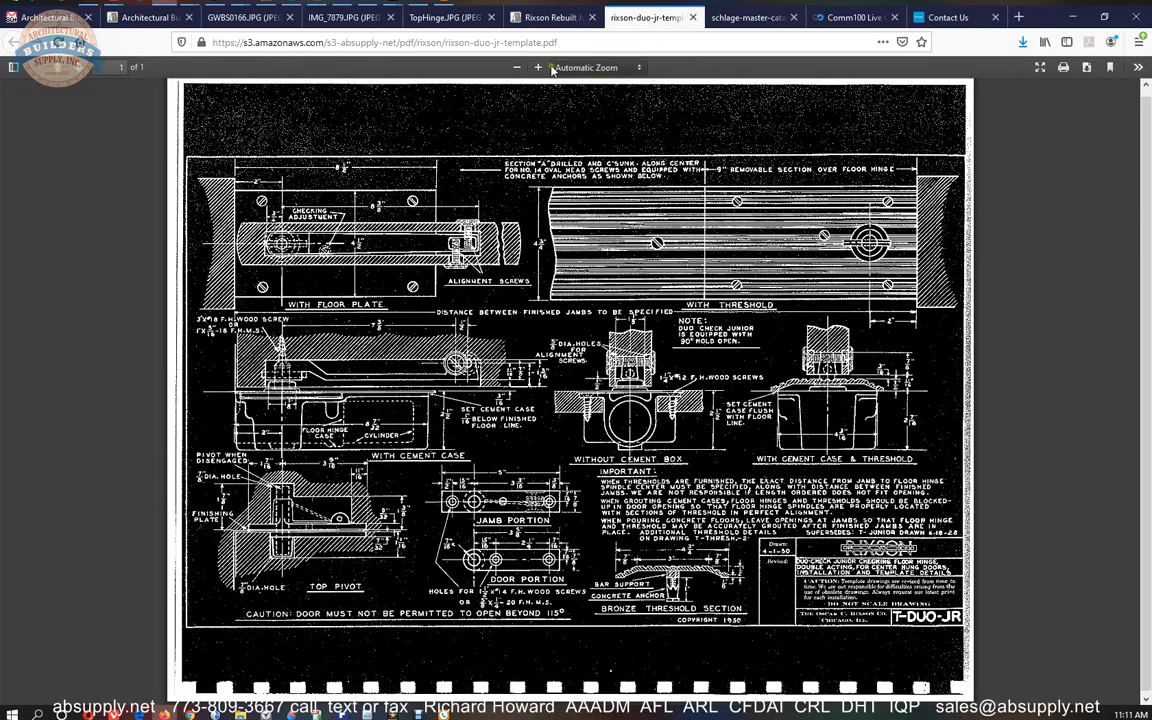
Zoom twice into the Duo-Jr template's Top Pivot section, then return to the TopHinge.JPG photo.
left_click(538, 68)
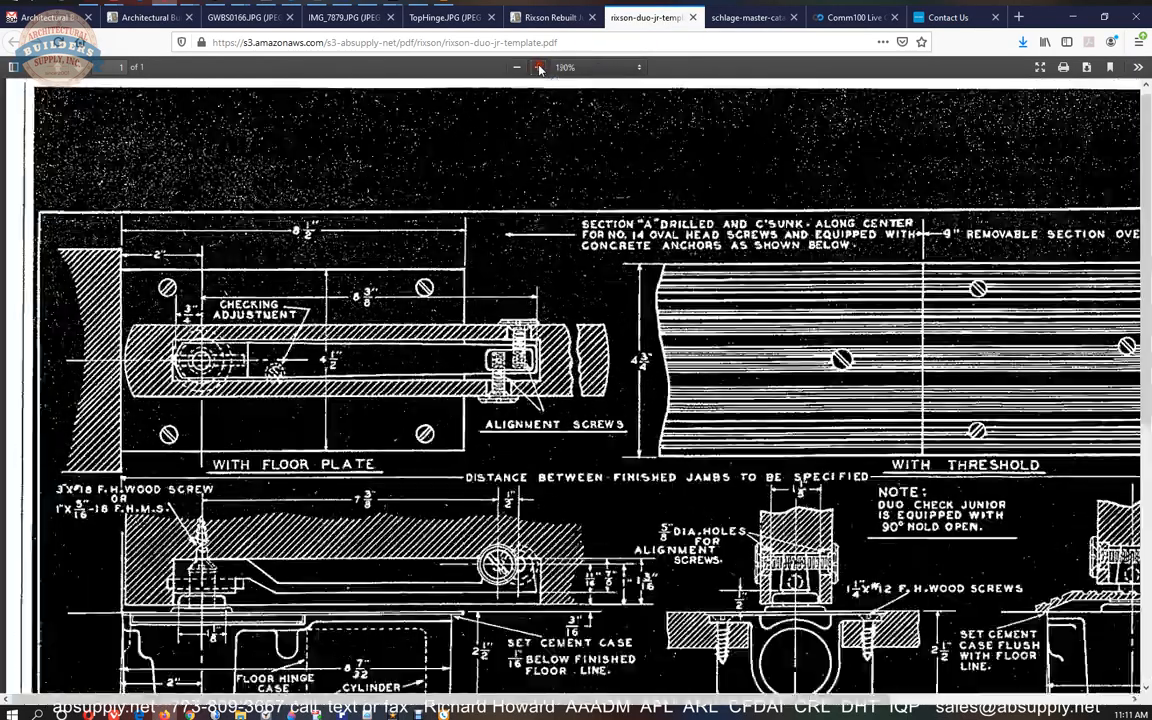
left_click(536, 68)
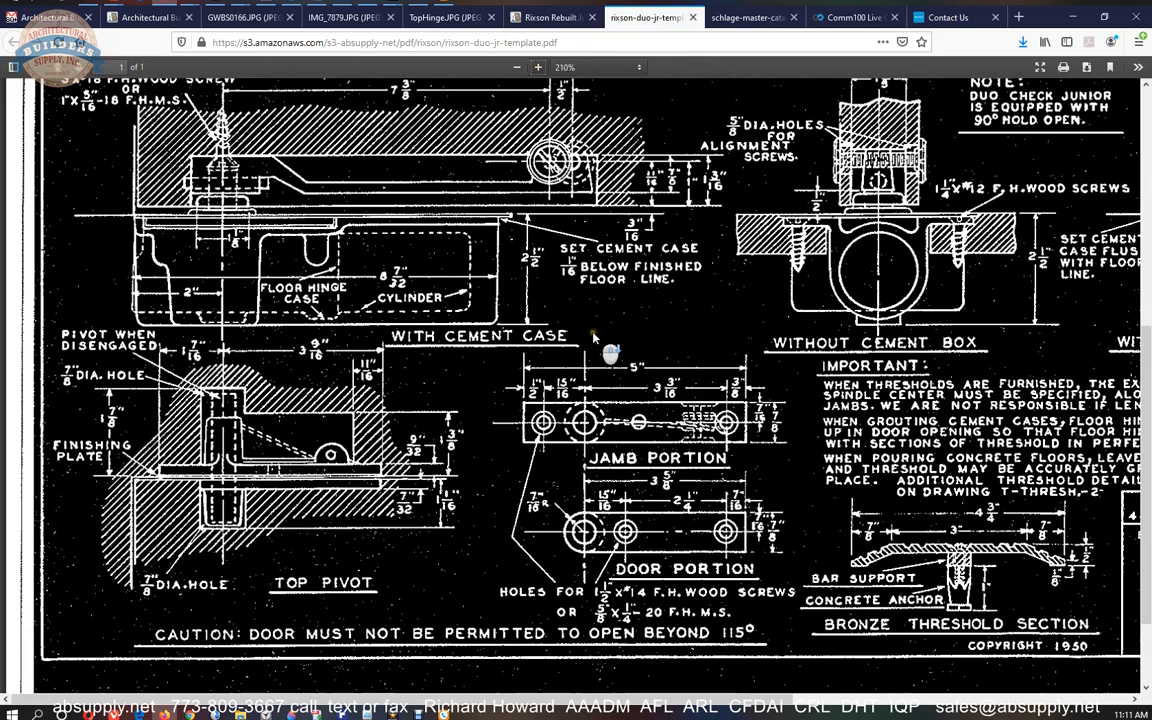
scroll("down", 3)
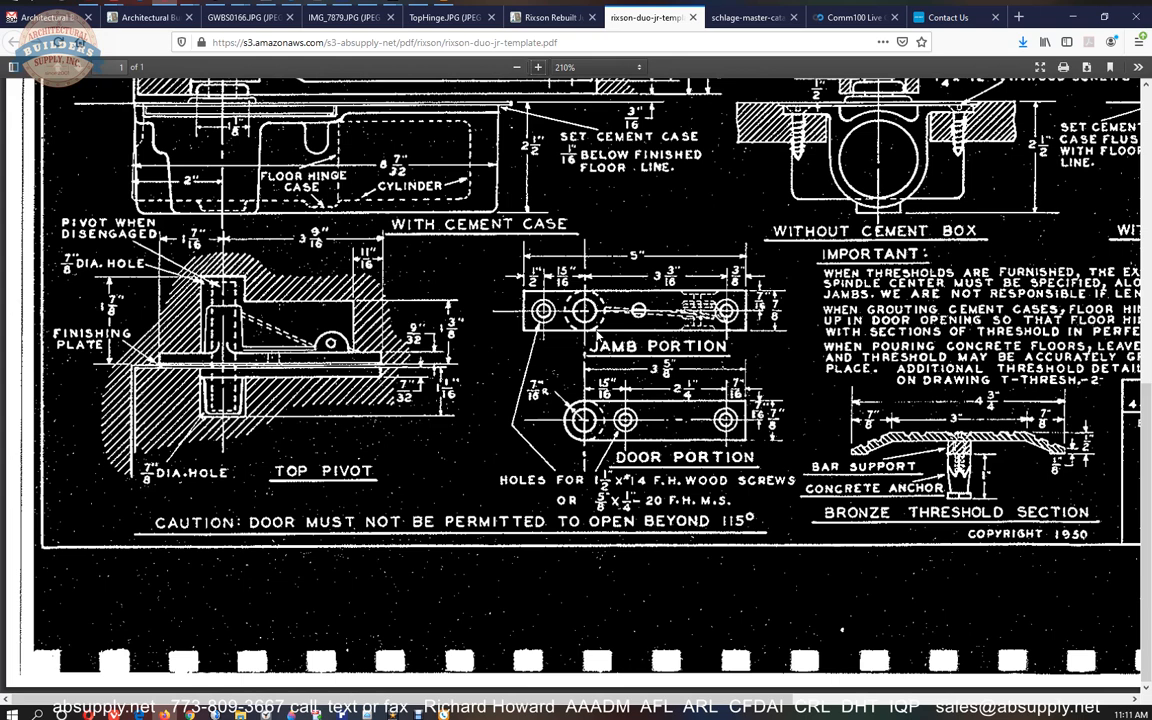
mouse_move(464, 374)
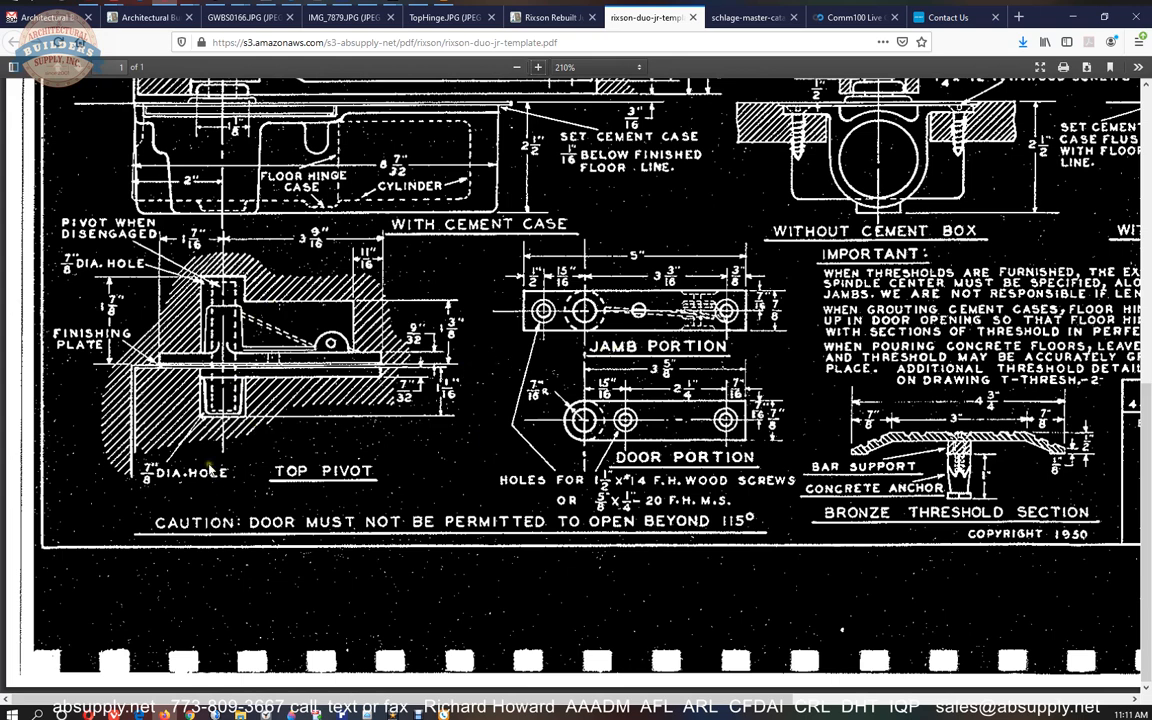
mouse_move(88, 290)
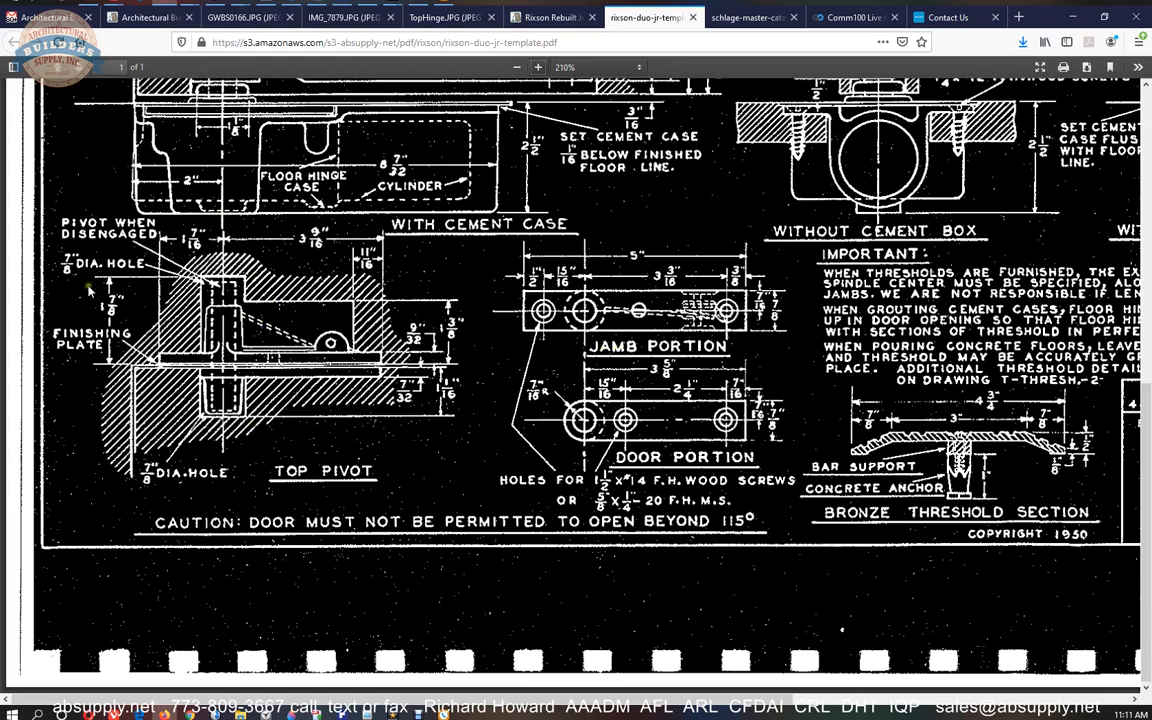
left_click(380, 16)
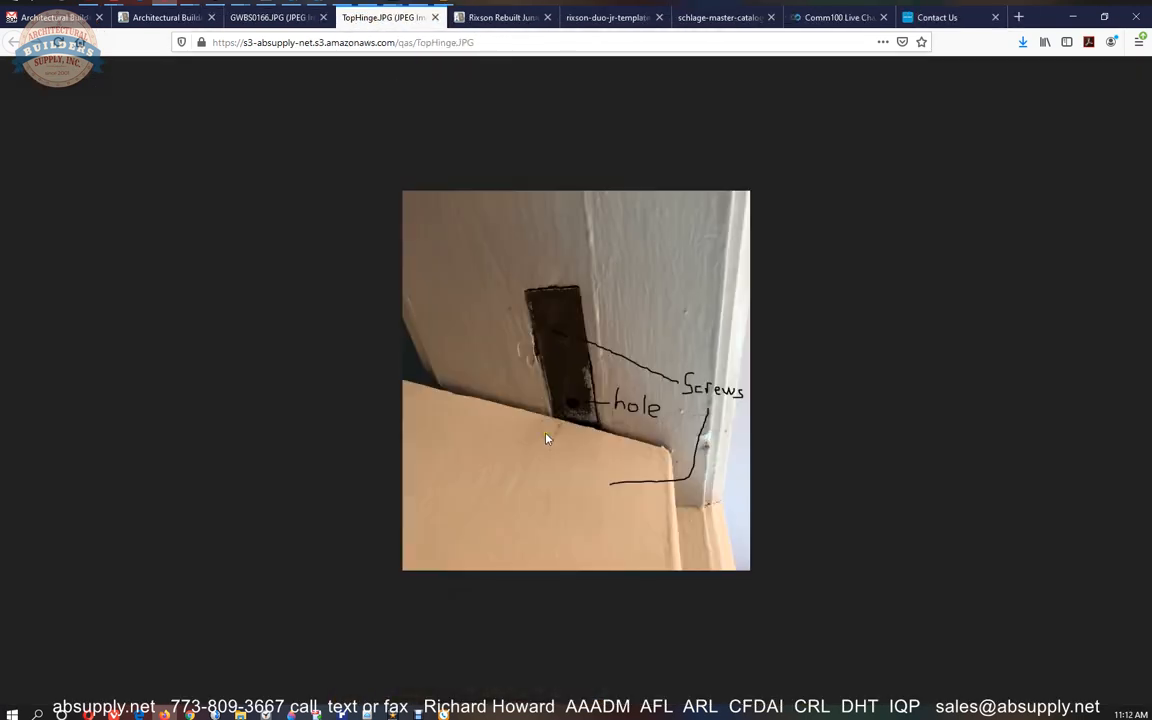
mouse_move(568, 328)
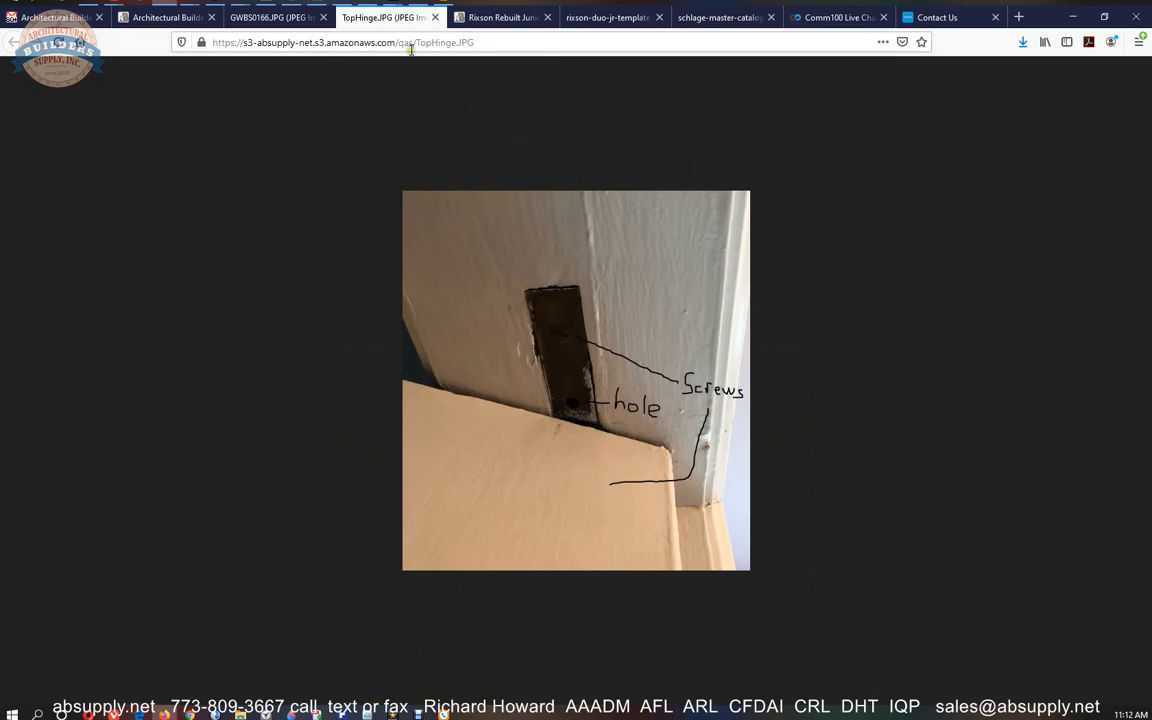
left_click(610, 16)
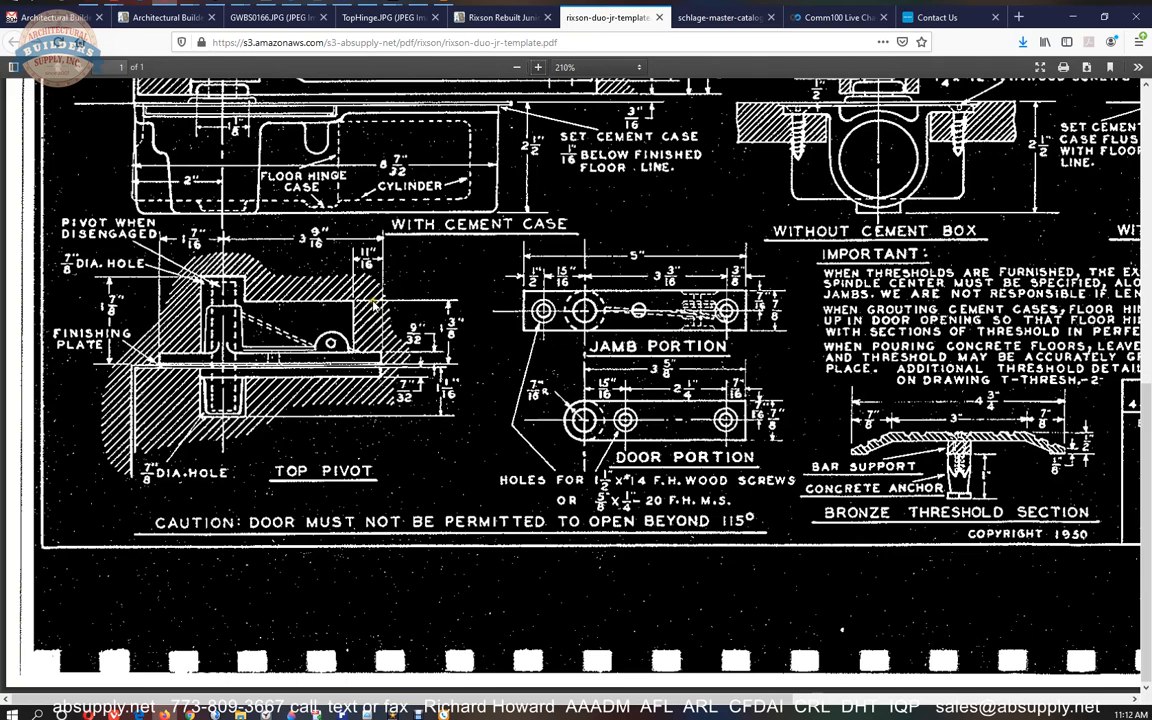
Zoom in twice more so the Top Pivot and jamb dimensions fill the viewer.
left_click(536, 68)
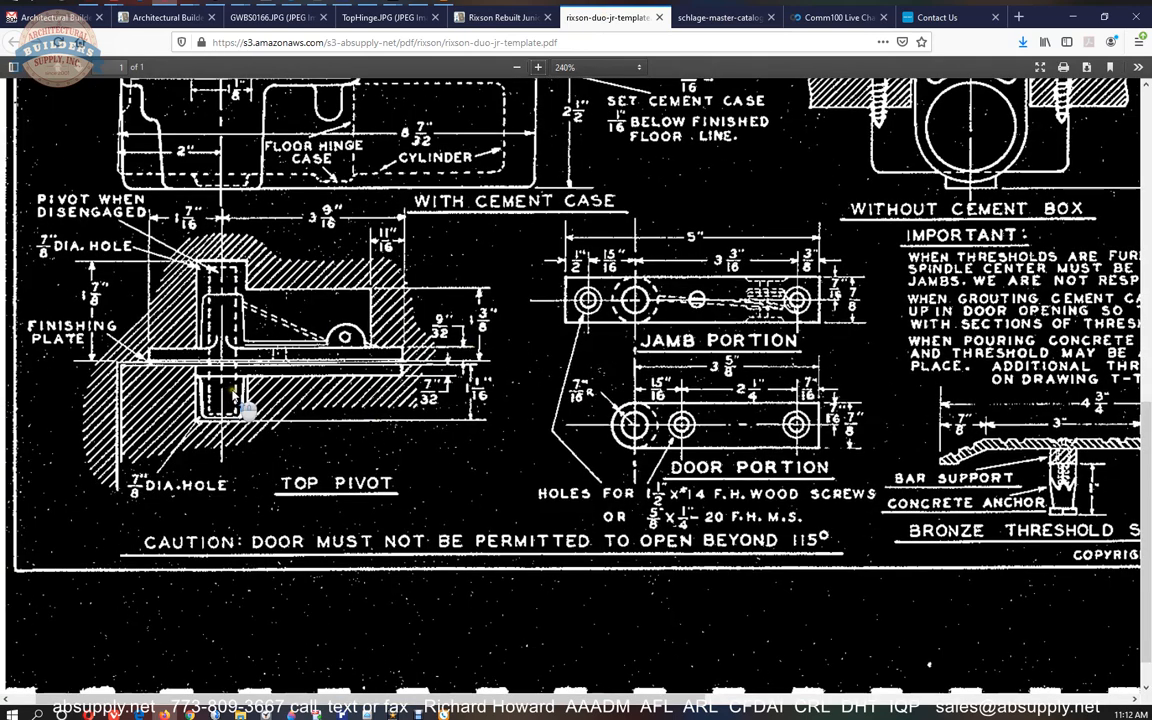
left_click(538, 68)
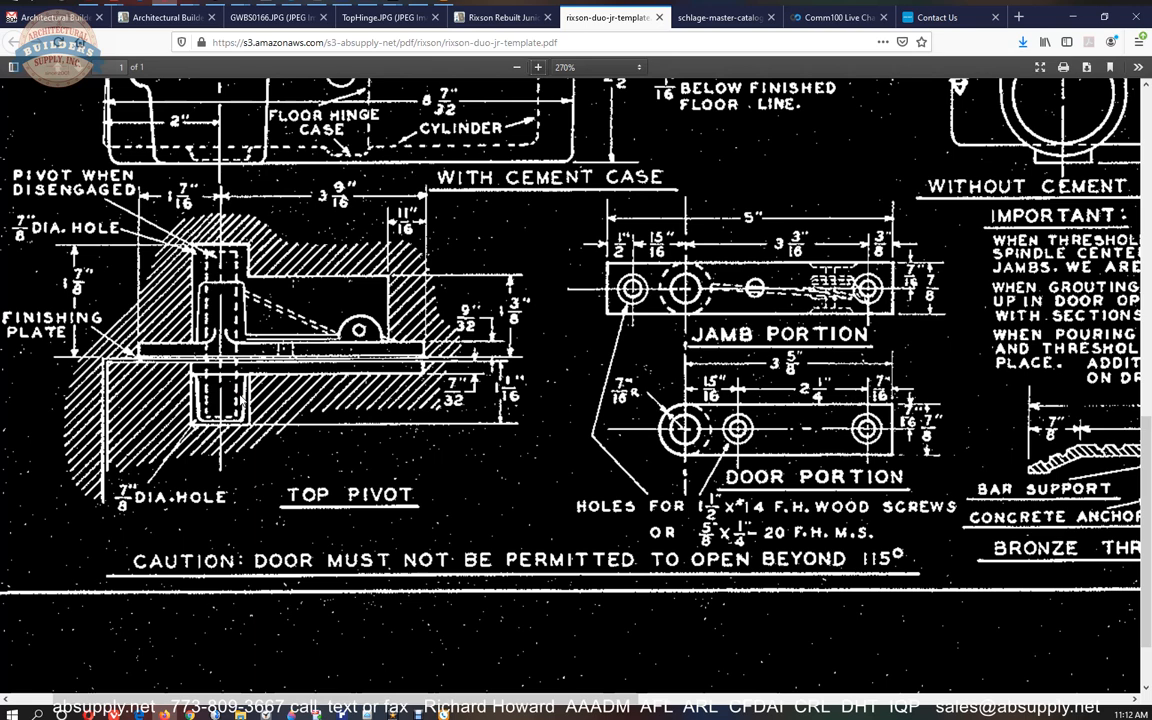
mouse_move(284, 392)
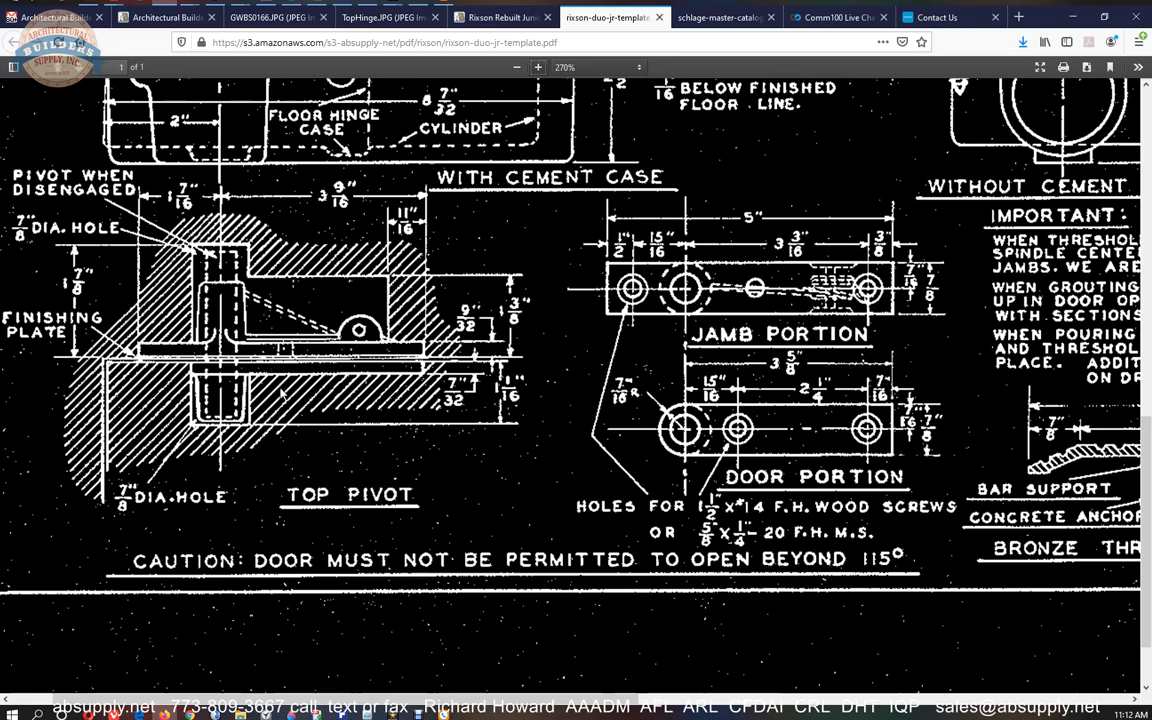
mouse_move(284, 392)
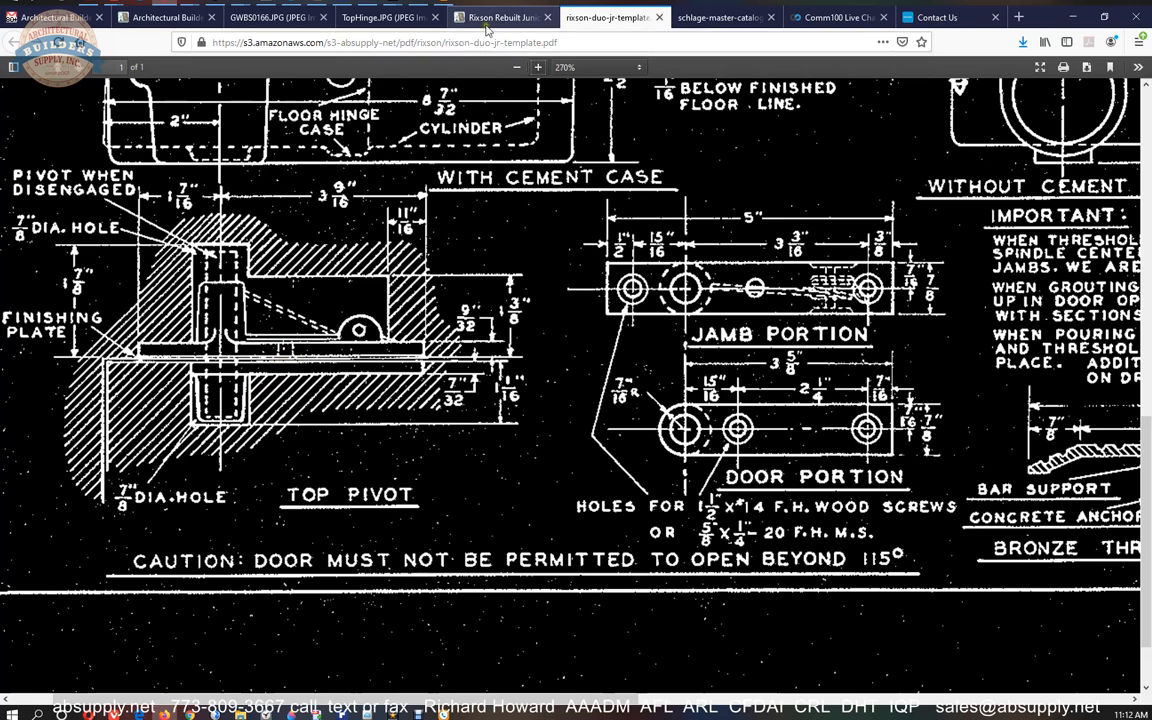
left_click(380, 16)
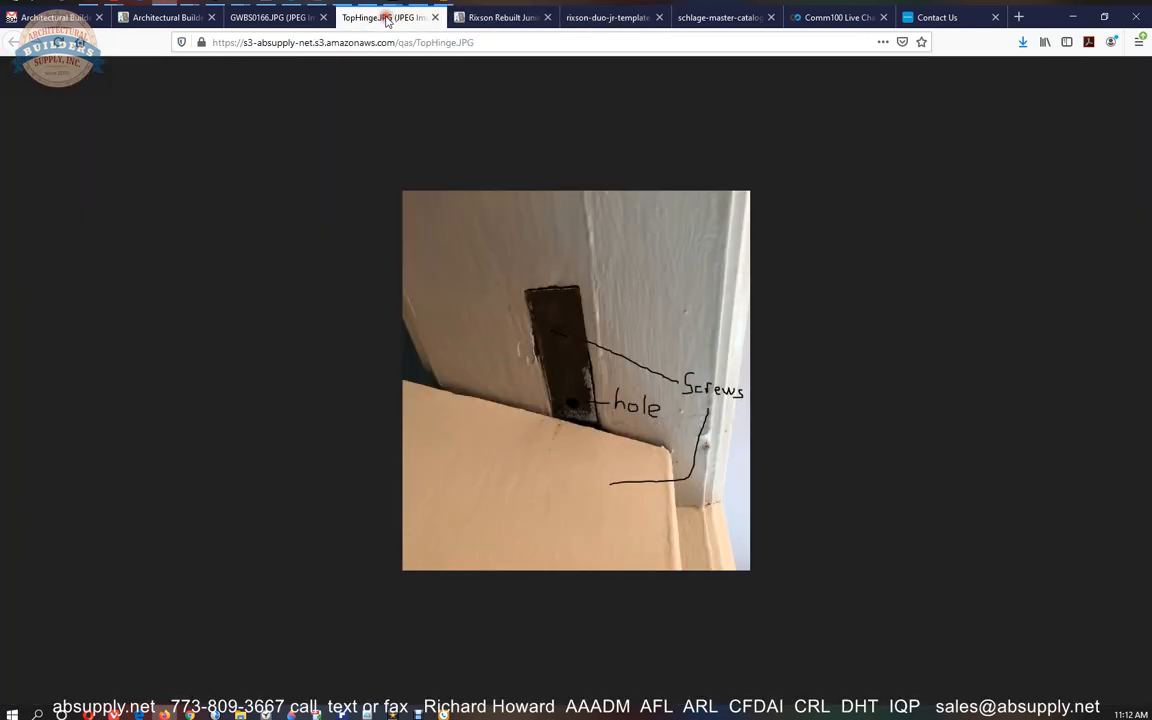
mouse_move(570, 406)
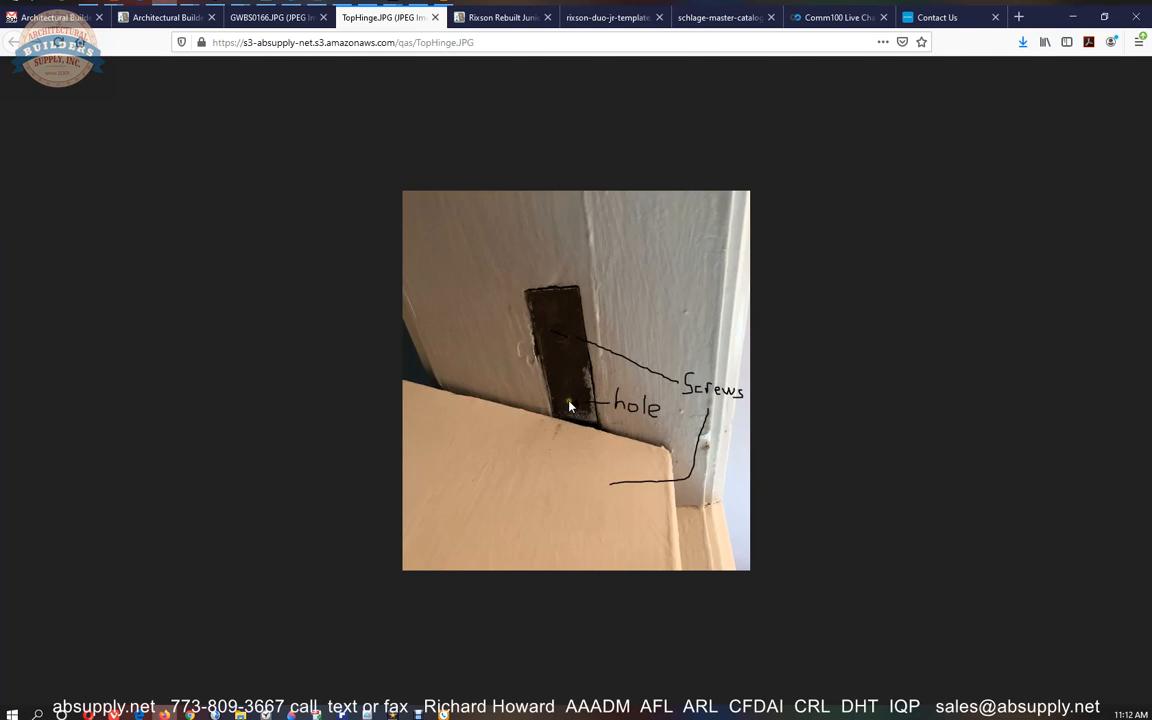
mouse_move(564, 420)
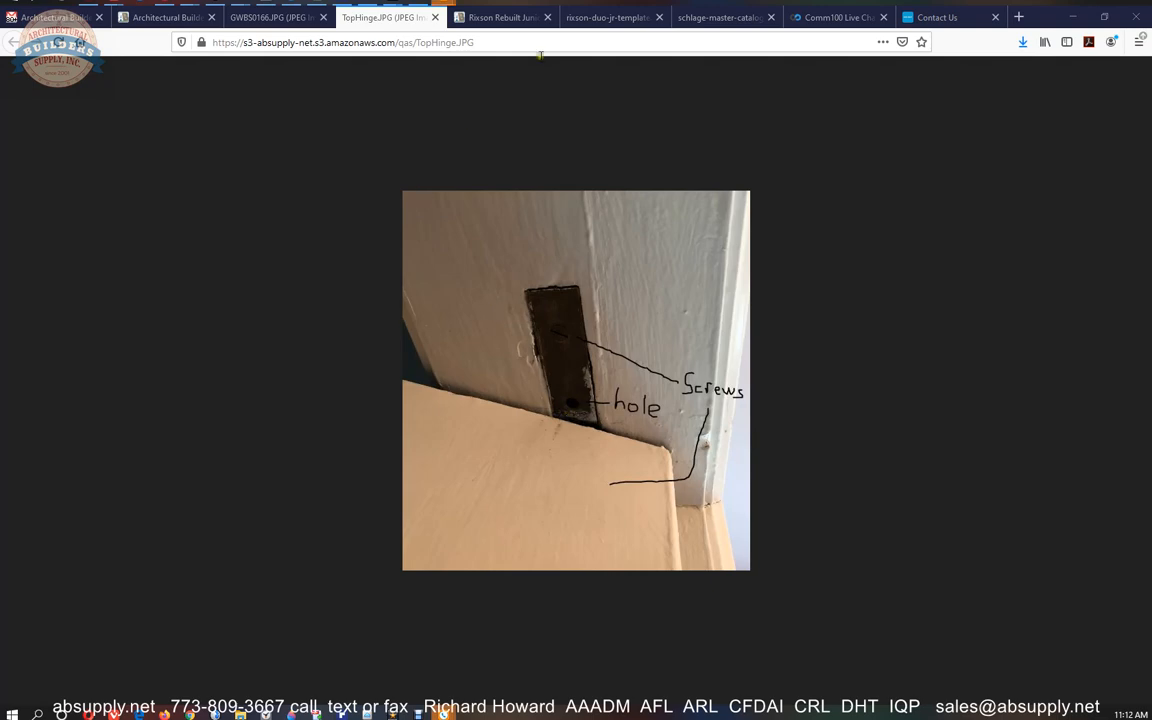
left_click(610, 16)
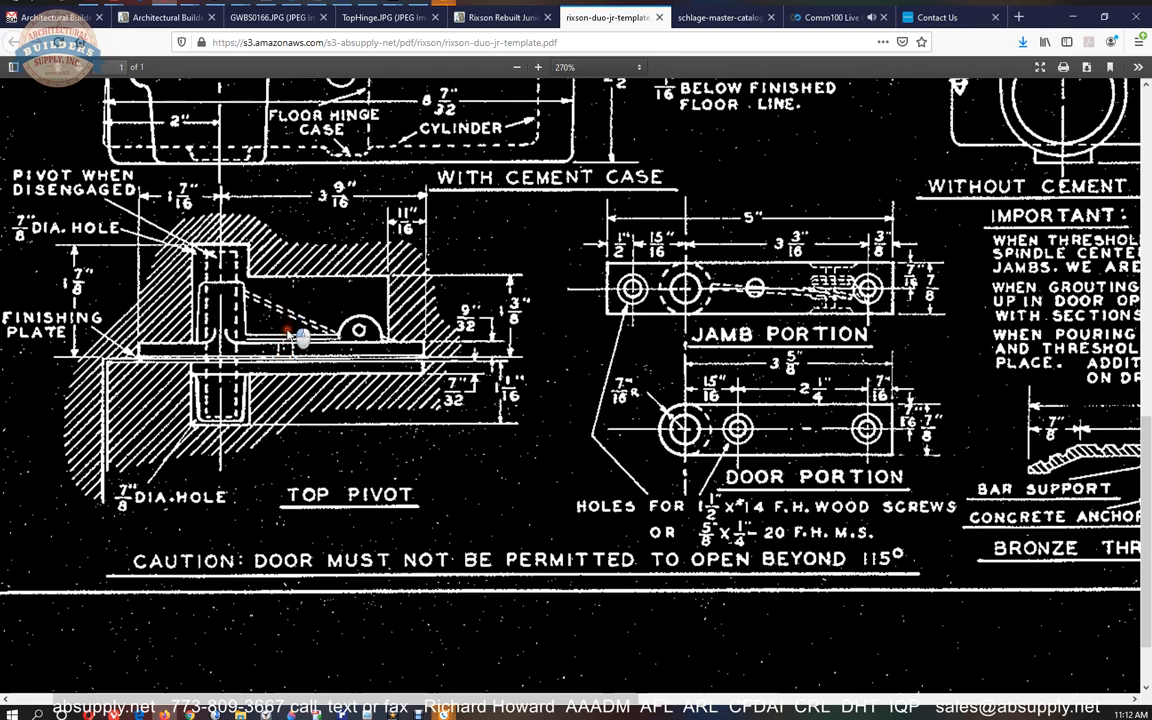
mouse_move(290, 328)
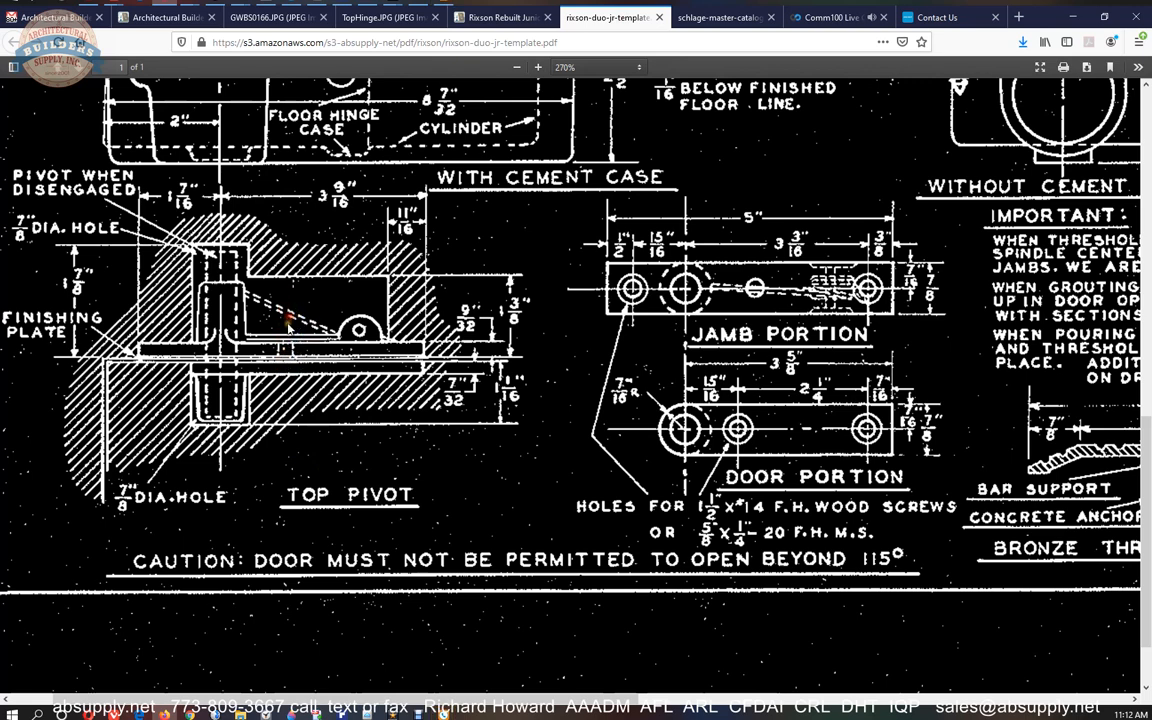
mouse_move(44, 184)
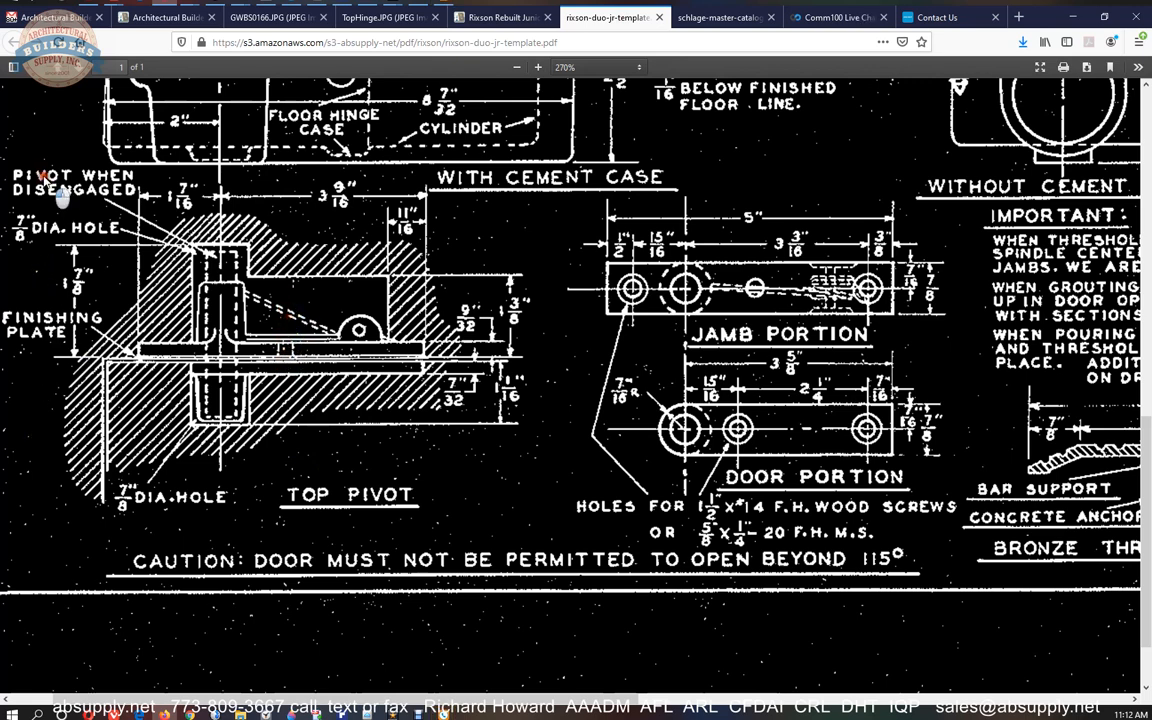
mouse_move(210, 256)
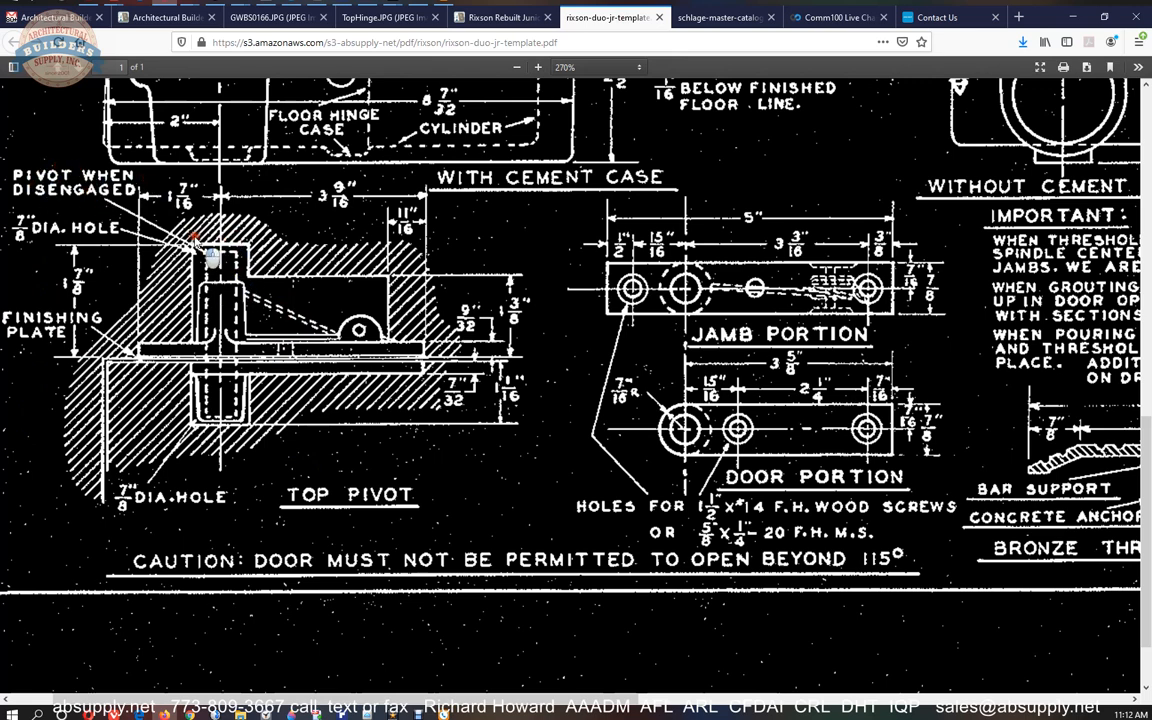
mouse_move(296, 316)
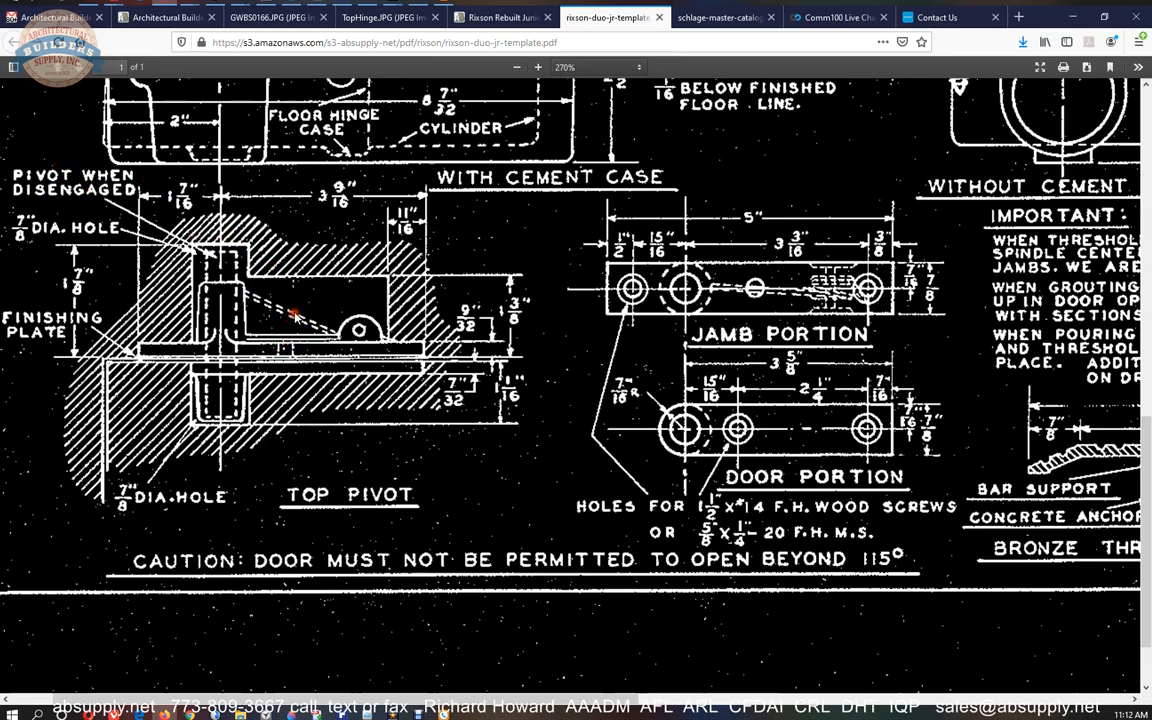
mouse_move(224, 360)
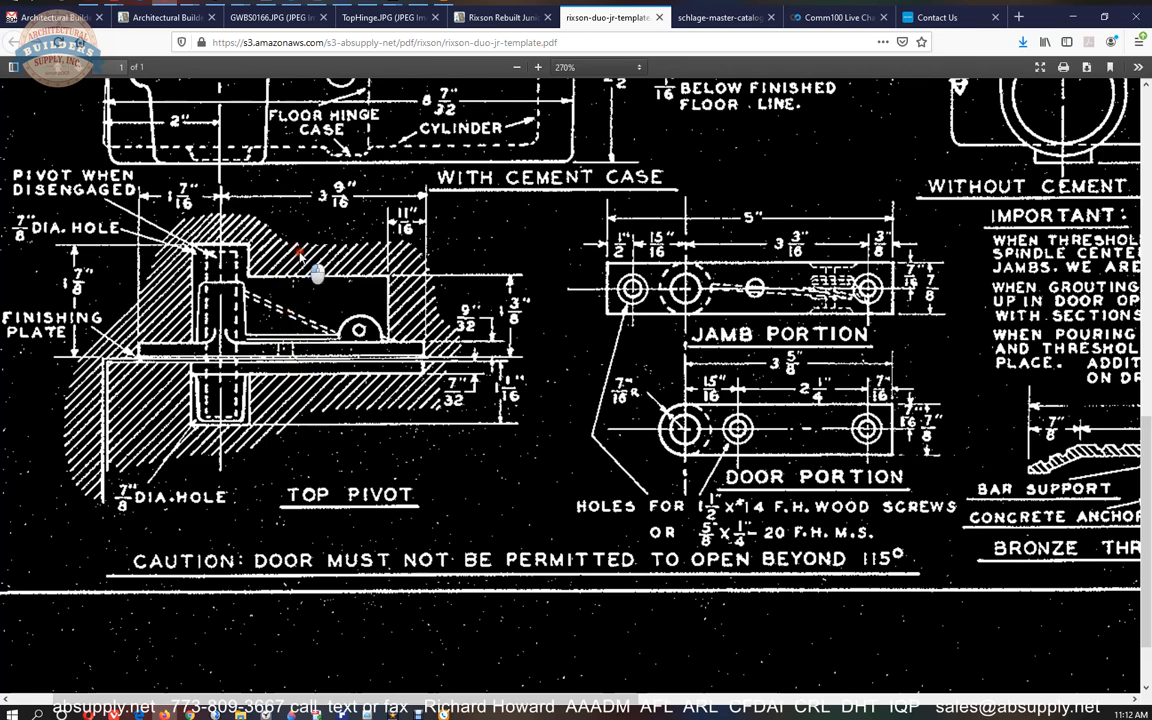
mouse_move(290, 404)
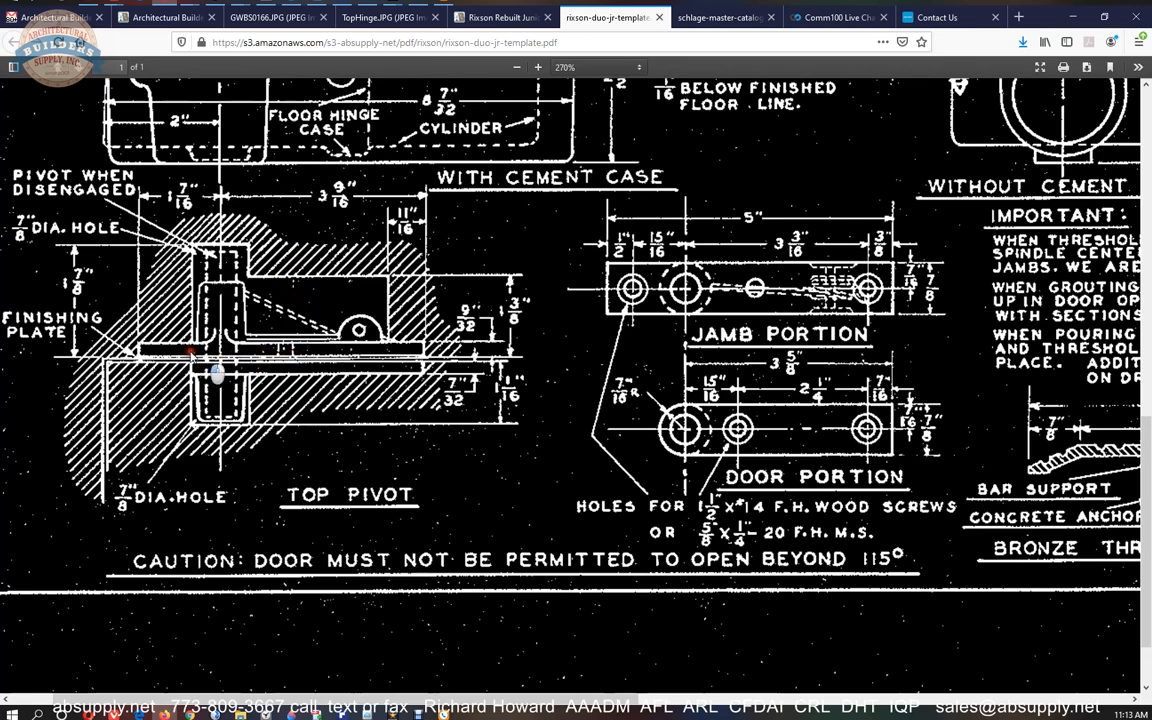
mouse_move(304, 364)
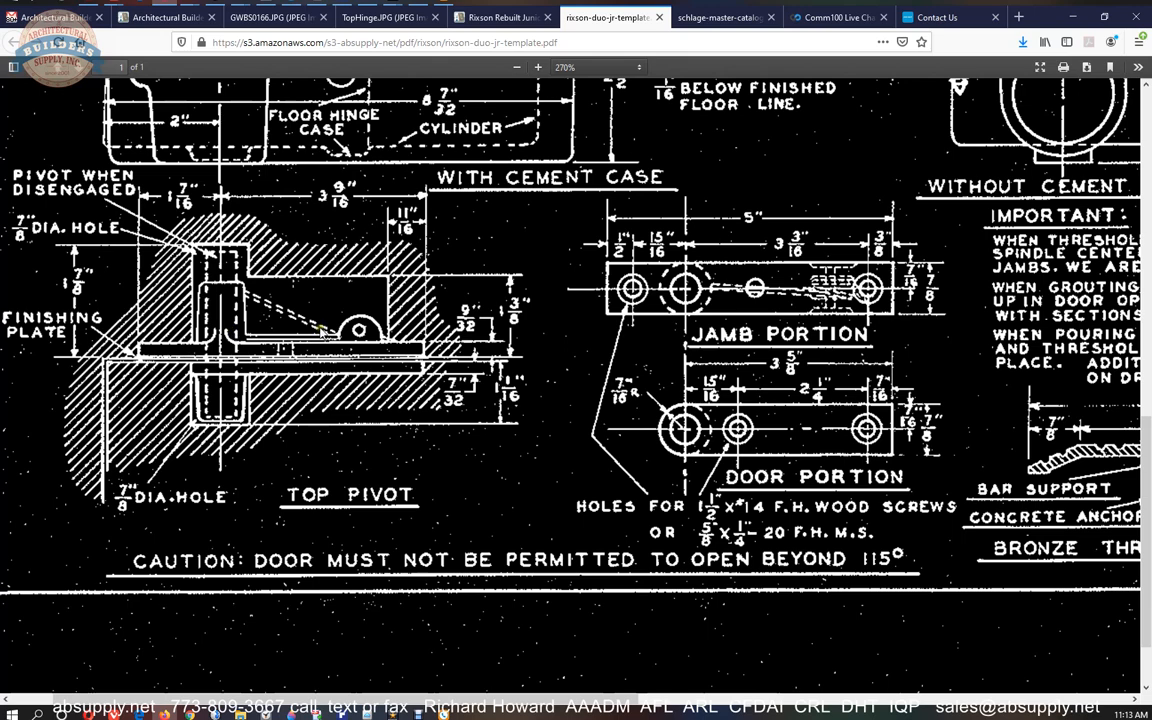
left_click(500, 16)
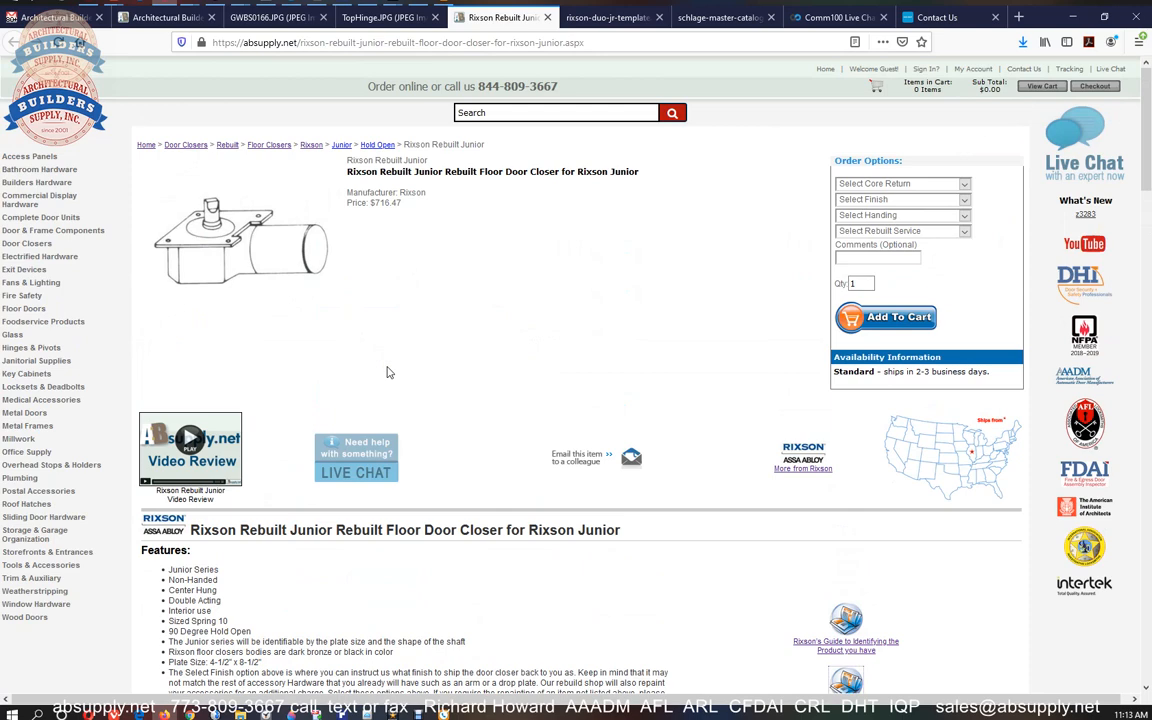
left_click(608, 16)
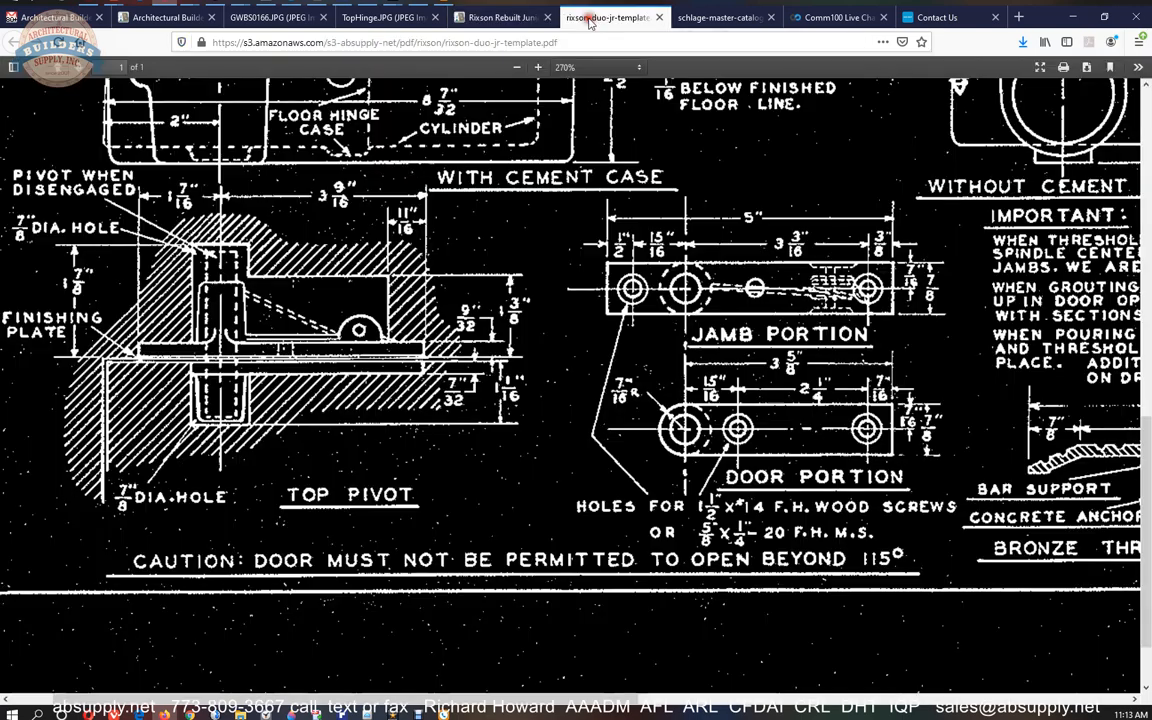
mouse_move(304, 322)
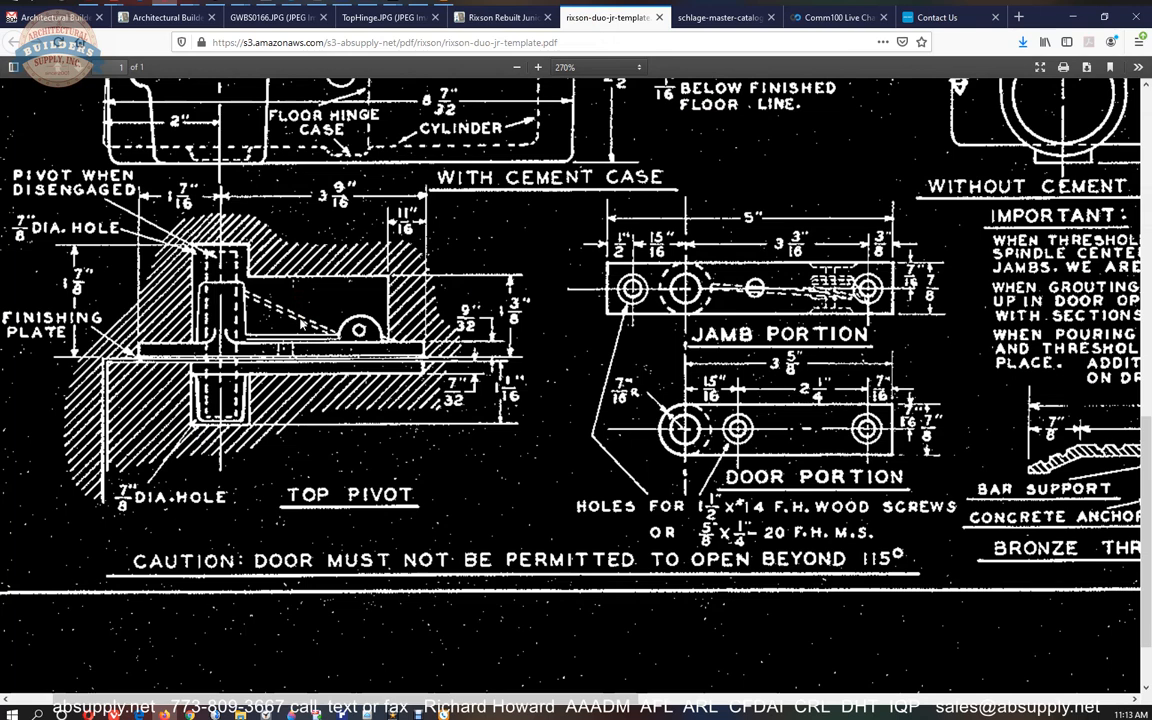
mouse_move(304, 324)
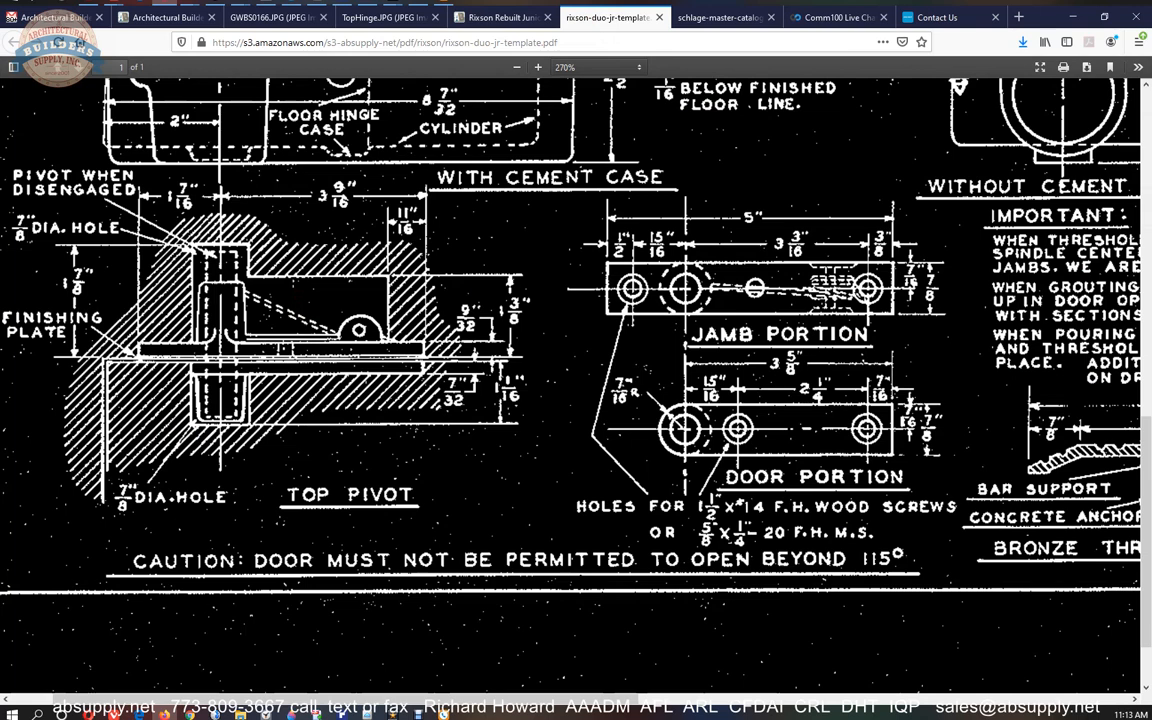